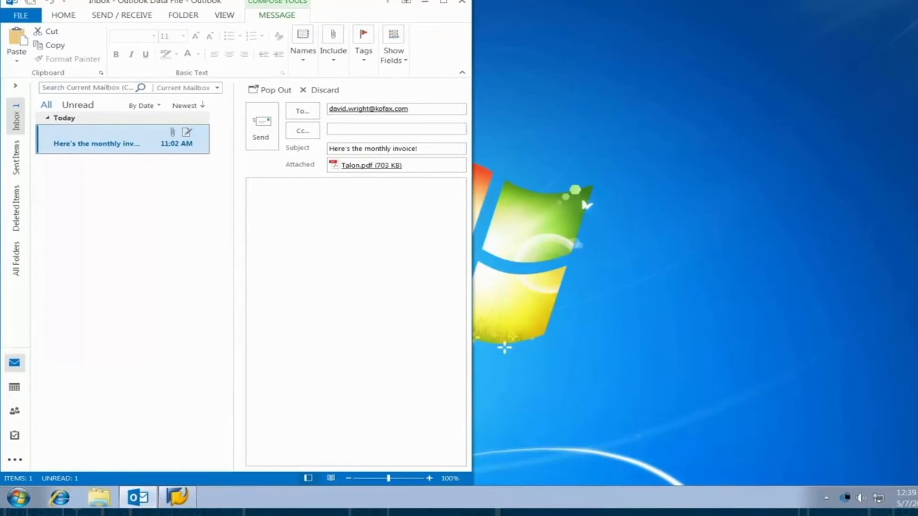
Step: Open the attached Talon.pdf invoice in Acrobat Reader beside the mail window
{"action": "left_click", "coordinate": [117, 143]}
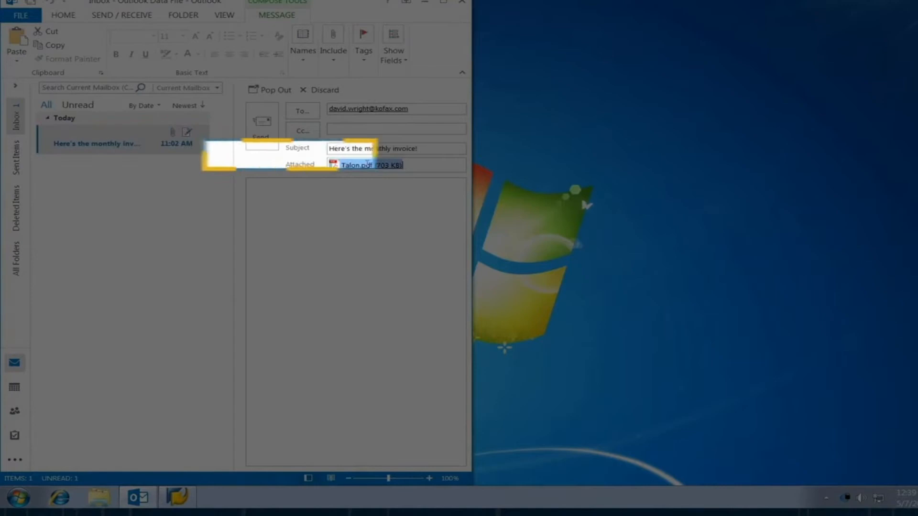
{"action": "double_click", "coordinate": [366, 165]}
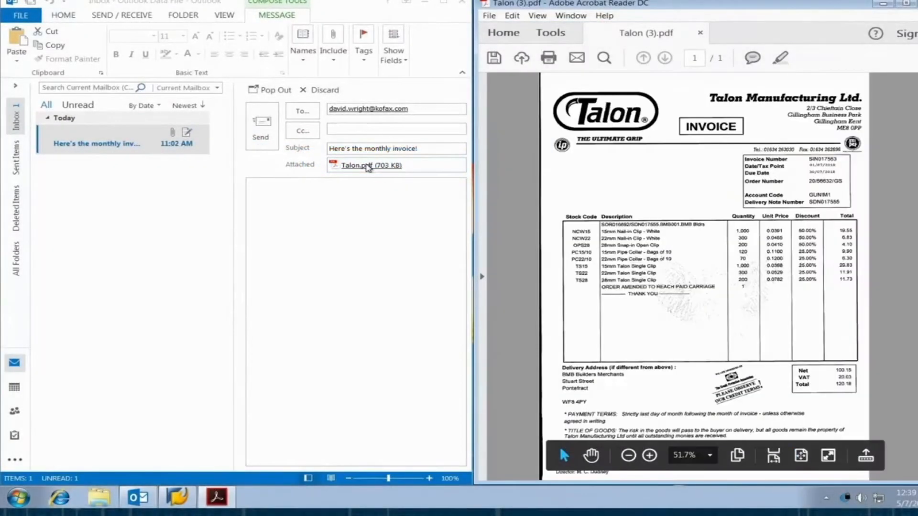
{"action": "right_click", "coordinate": [96, 142]}
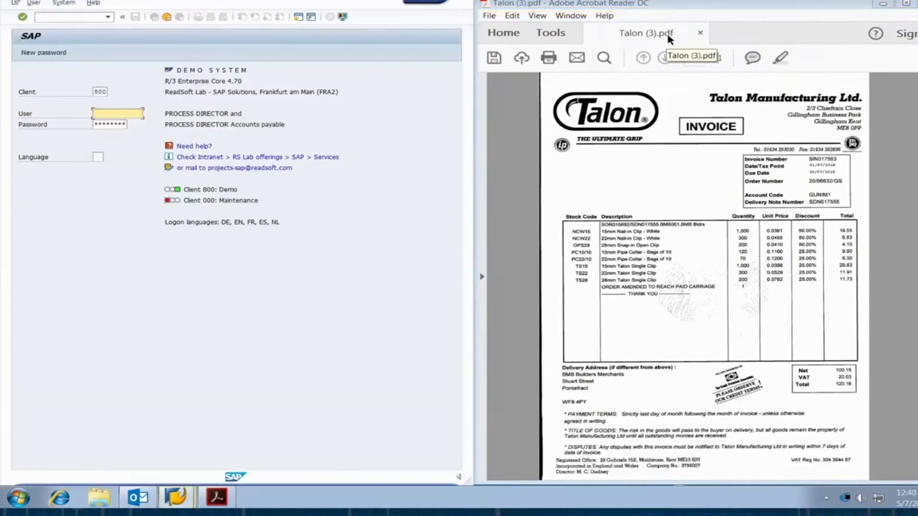
Step: Log on to the SAP demo system and enter transaction FB60 on Easy Access
{"action": "key", "text": "Enter"}
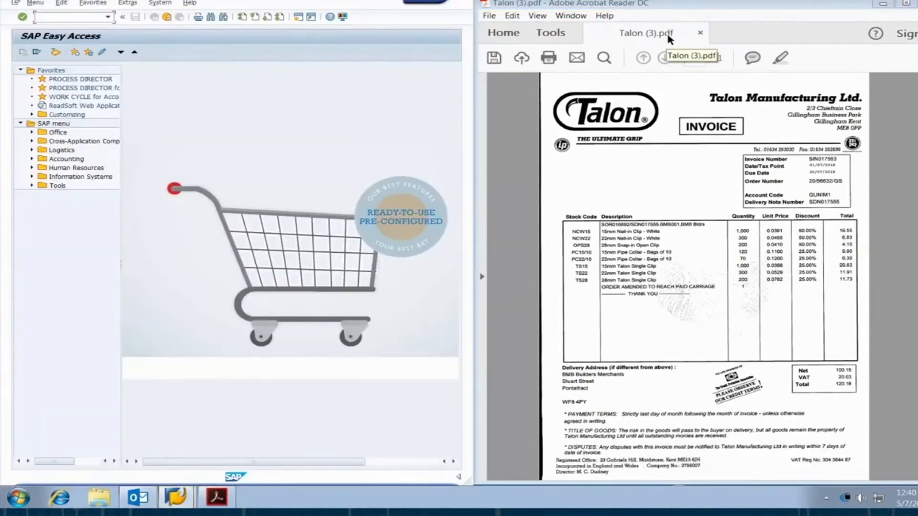
{"action": "type", "text": "FB60"}
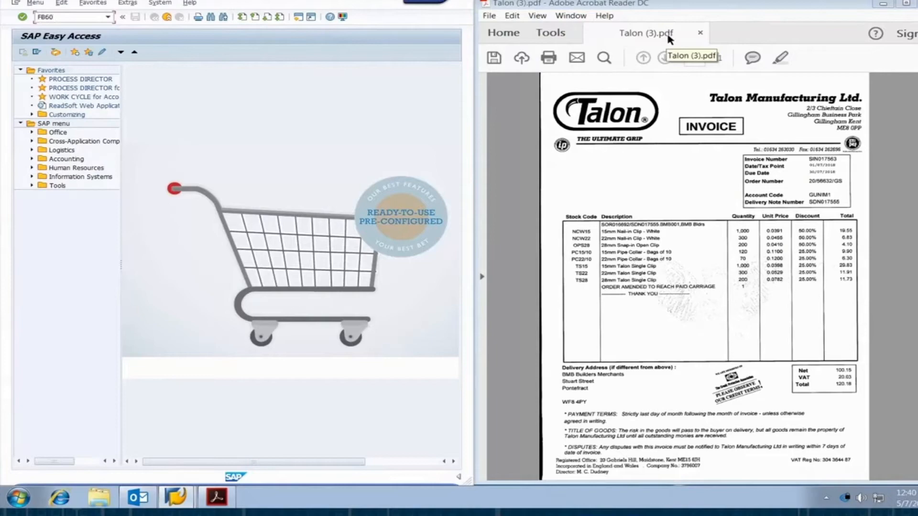